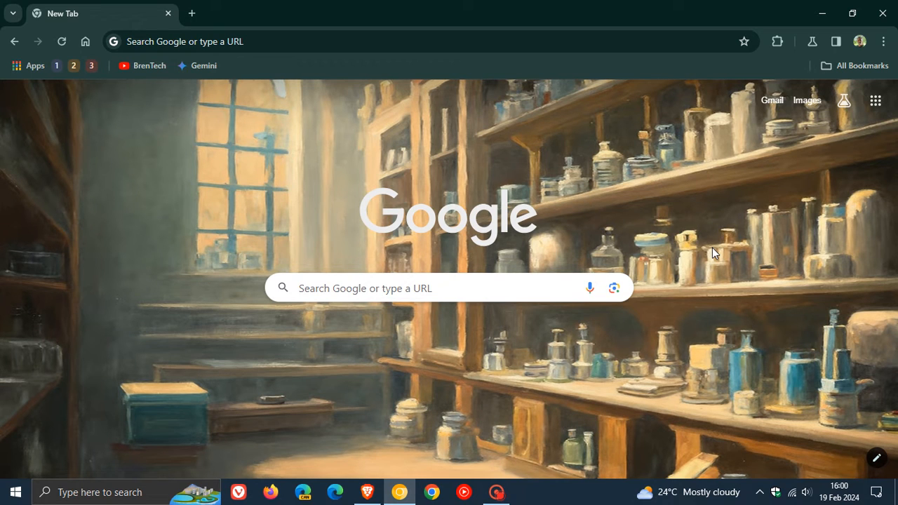
mouse_move(648, 309)
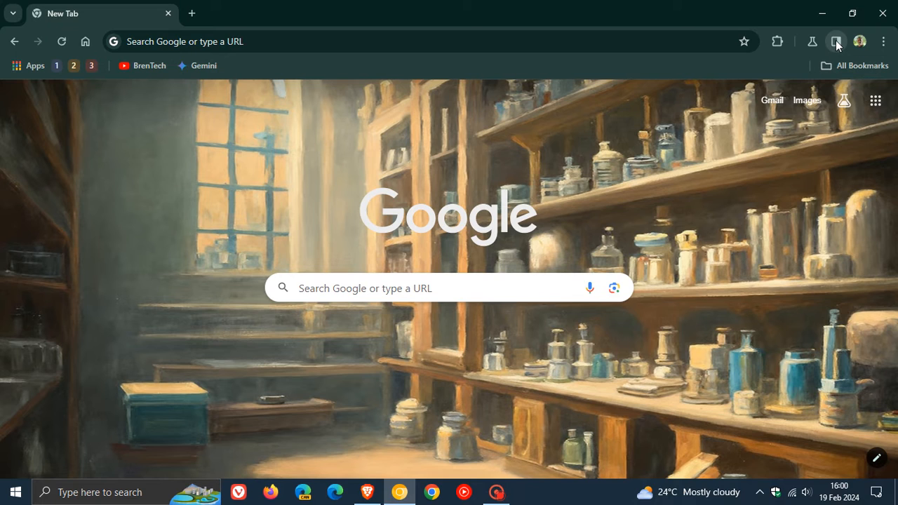
Show the Reading mode side panel beside the New Tab page via the toolbar side-panel button.
click(836, 42)
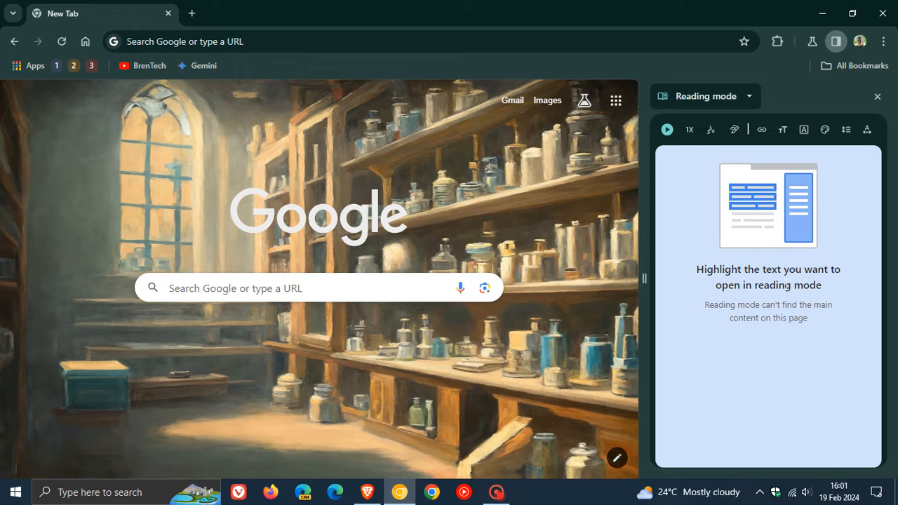
mouse_move(666, 129)
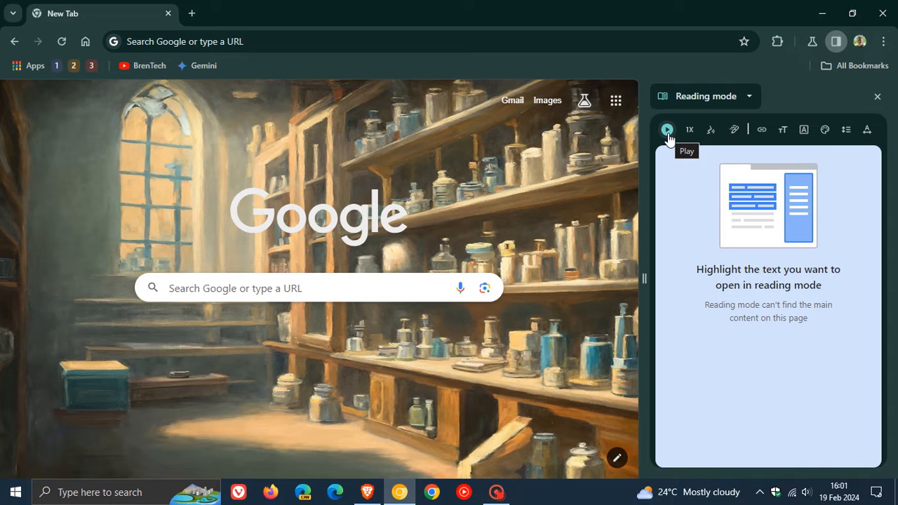
mouse_move(867, 129)
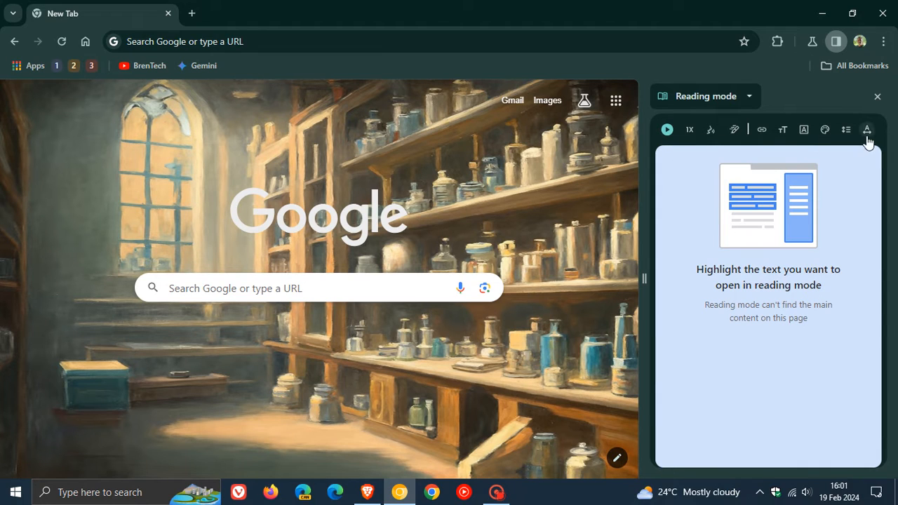
mouse_move(847, 130)
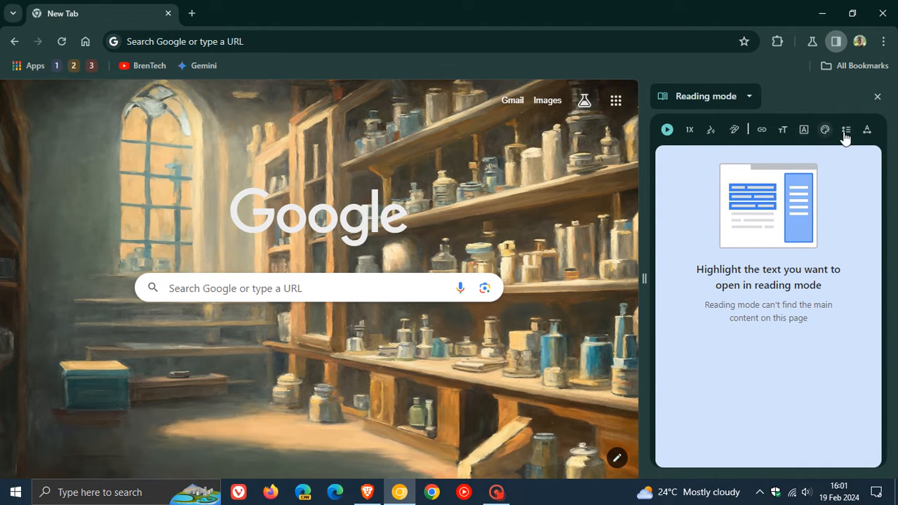
mouse_move(844, 191)
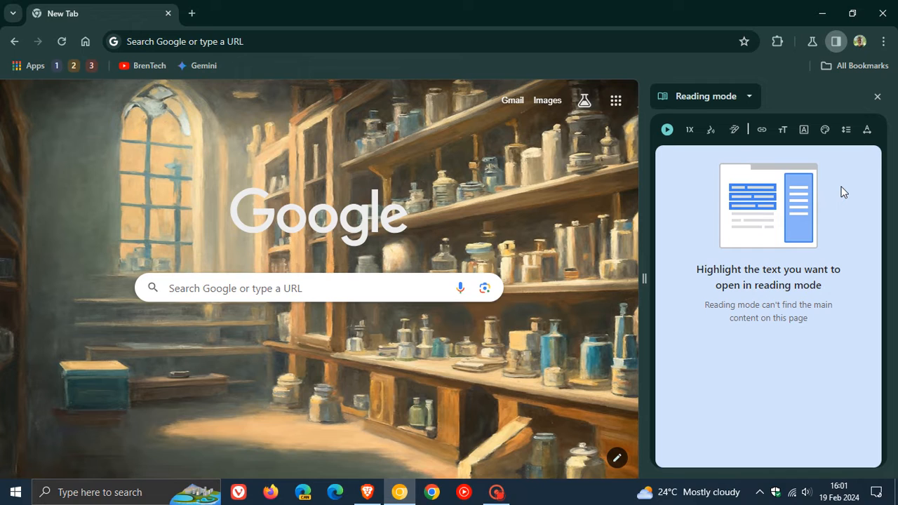
mouse_move(819, 224)
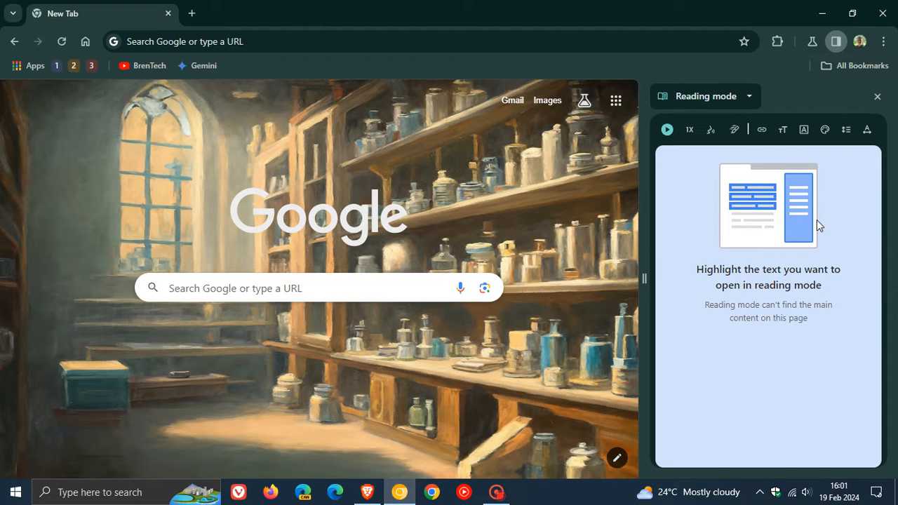
mouse_move(723, 228)
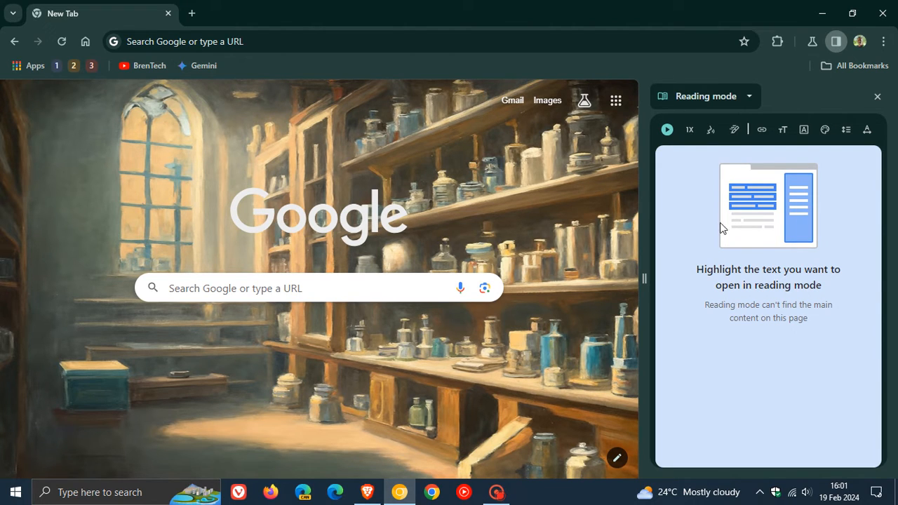
mouse_move(828, 215)
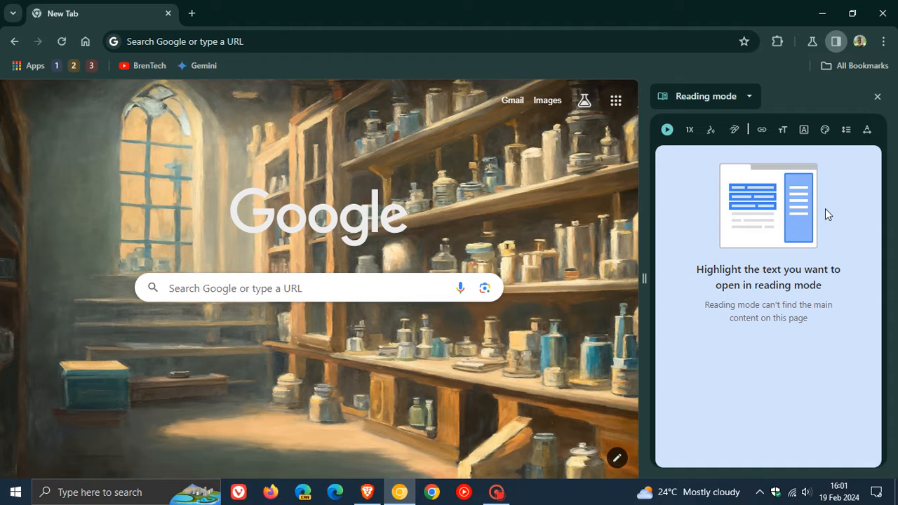
mouse_move(782, 177)
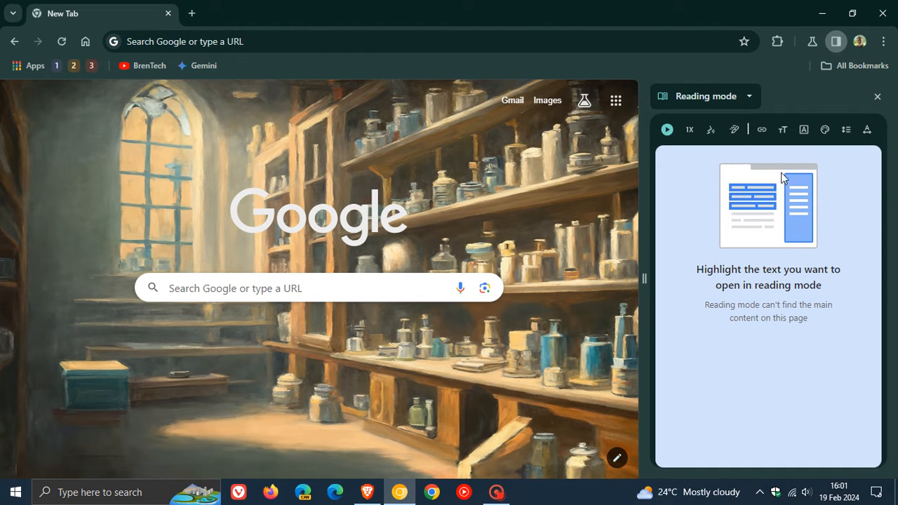
mouse_move(775, 213)
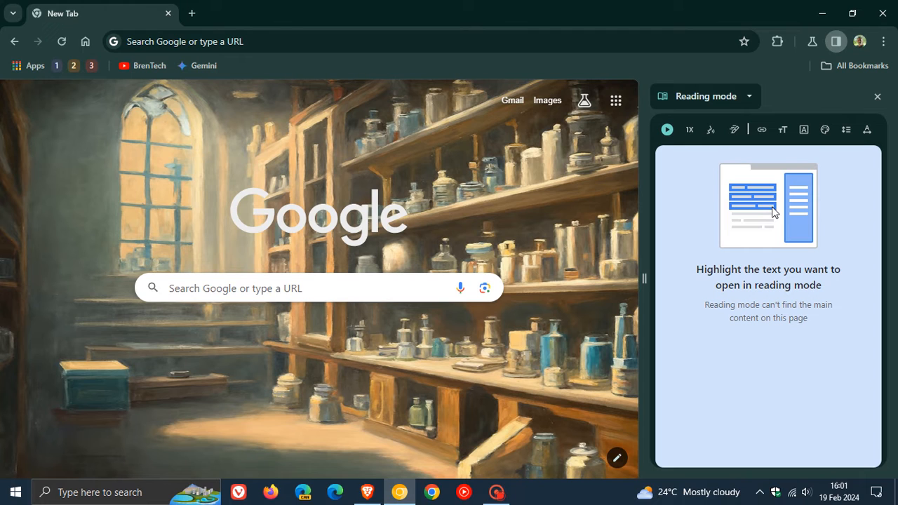
Close the Reading mode panel and load chrome://flags from the address-bar suggestion.
click(876, 95)
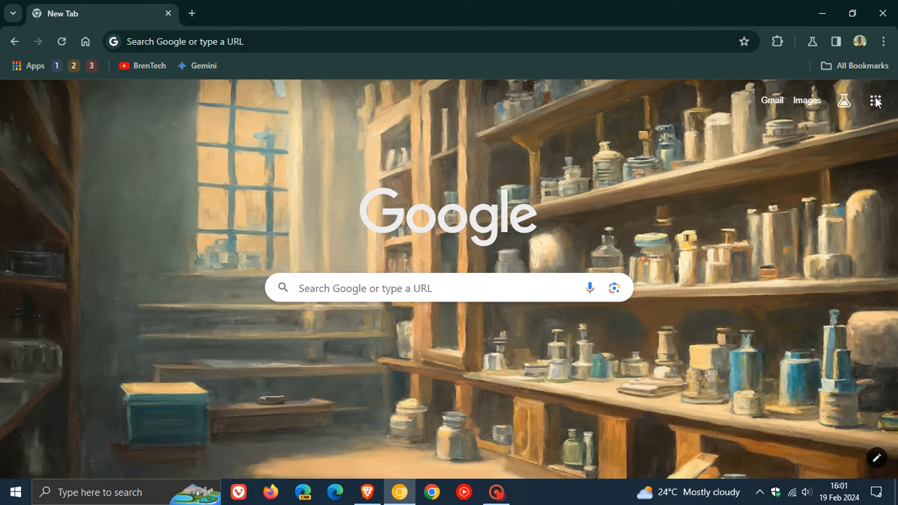
mouse_move(199, 33)
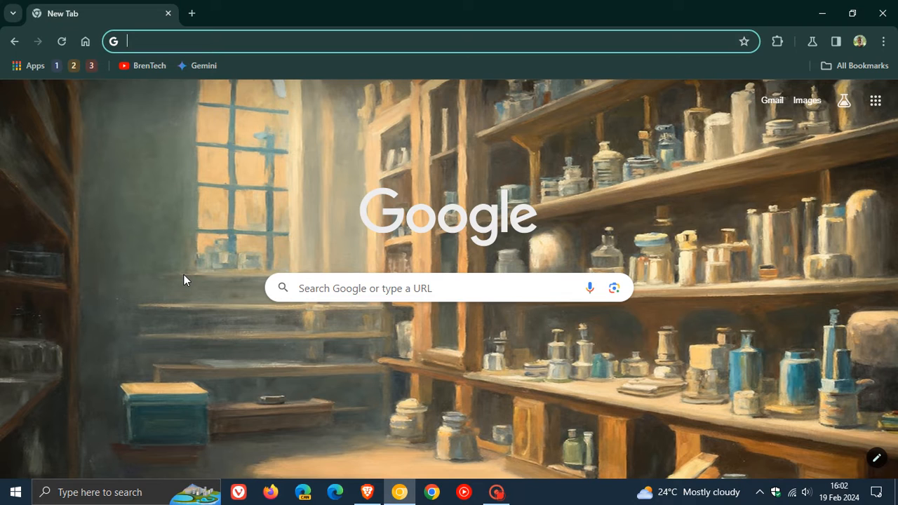
text(cf)
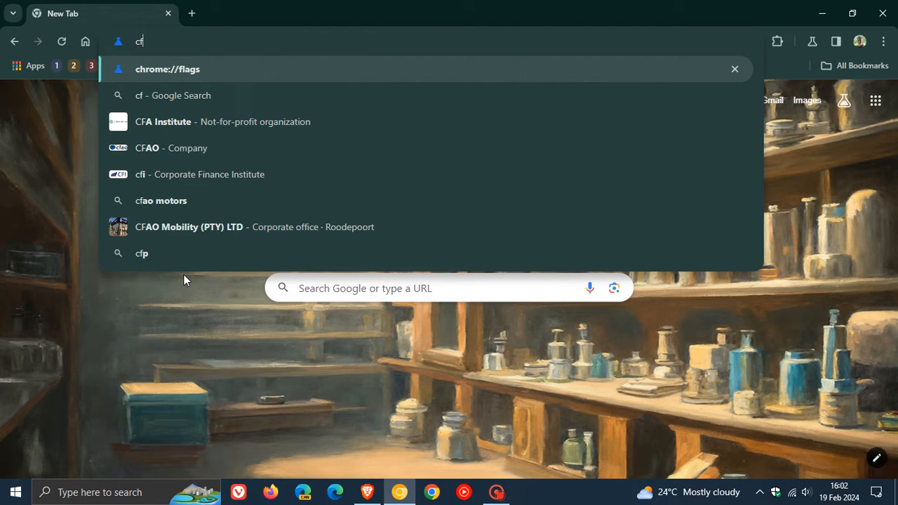
click(167, 69)
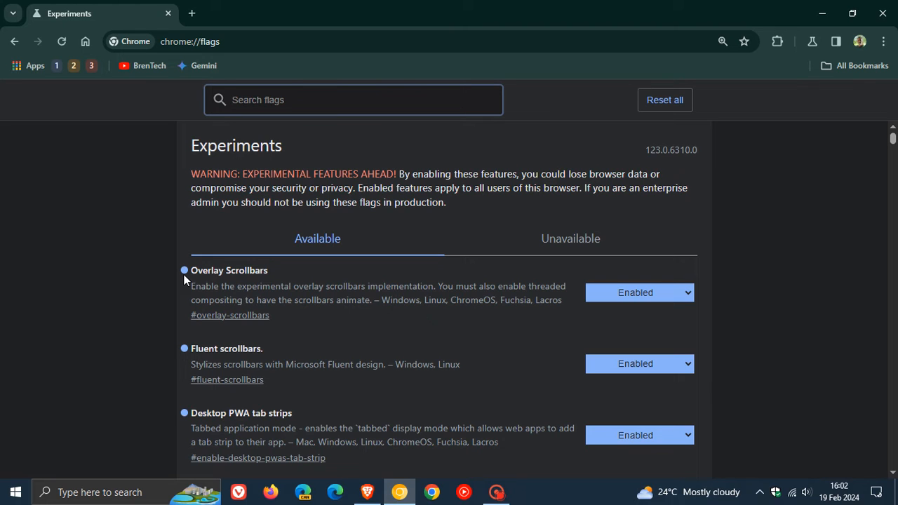
Filter the flags list by "reading" and bring the Reading Mode with images flag into view.
text(f)
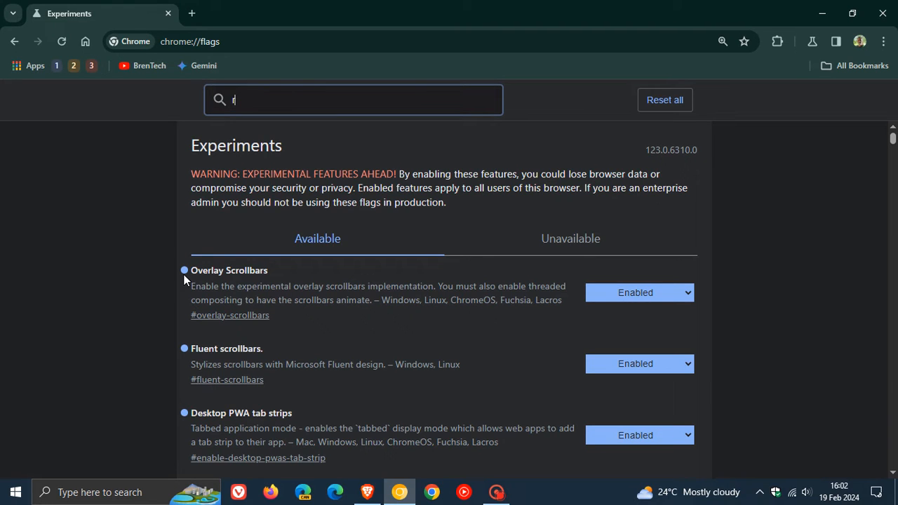
text(eadin)
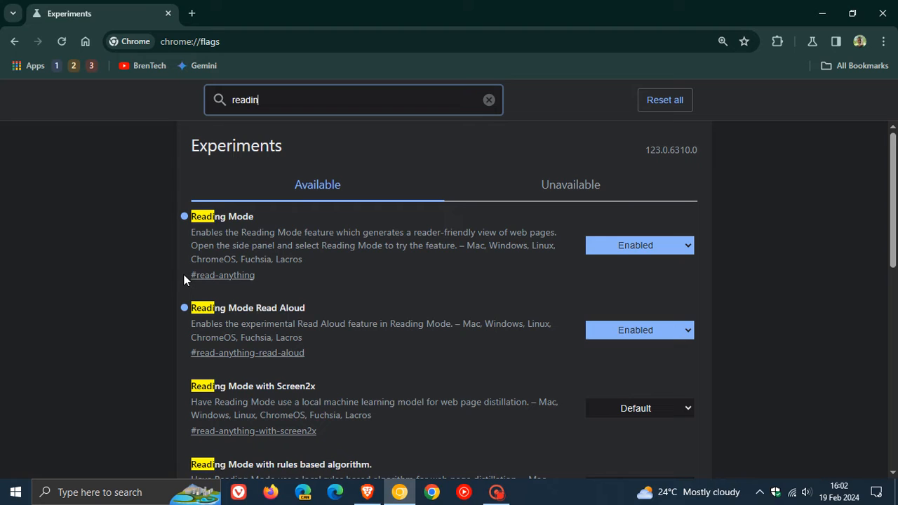
text(g)
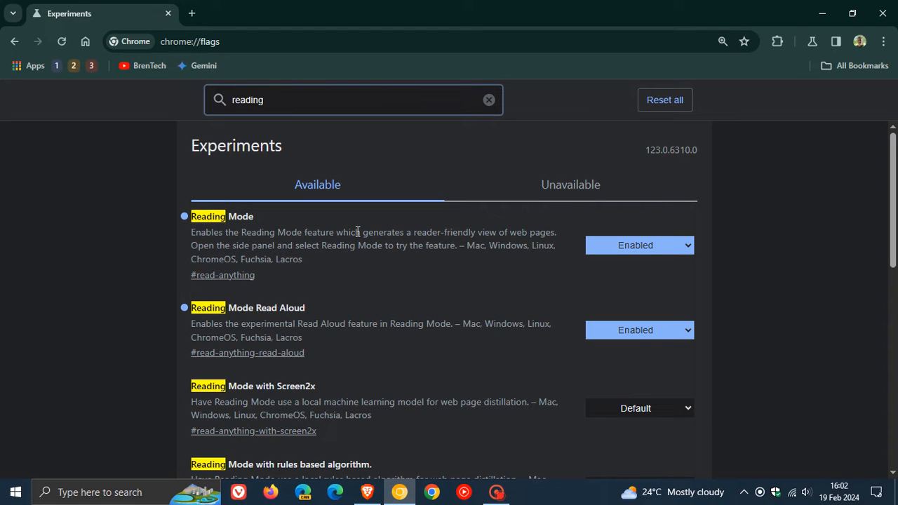
scroll(down, 3)
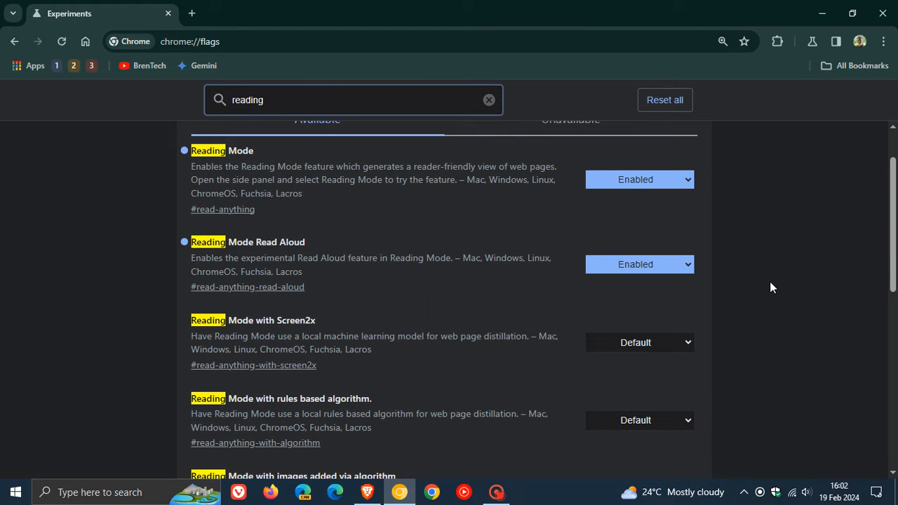
scroll(down, 3)
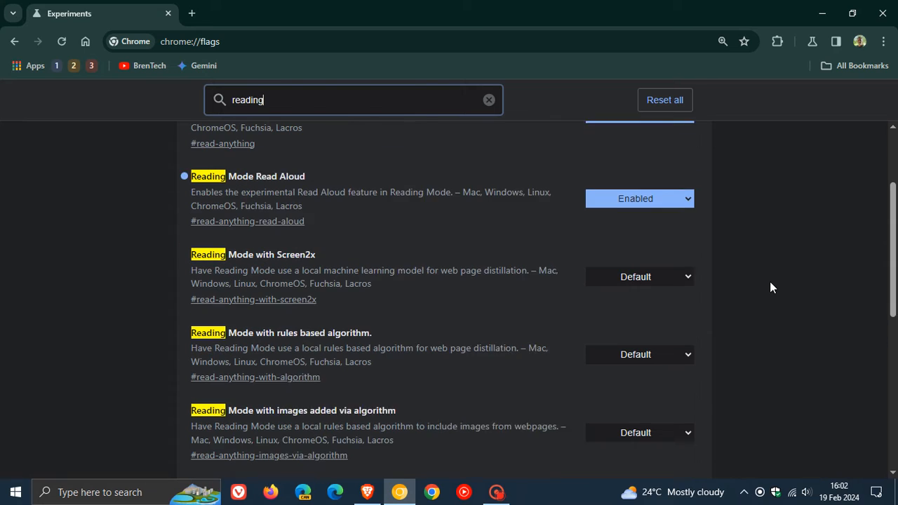
scroll(down, 3)
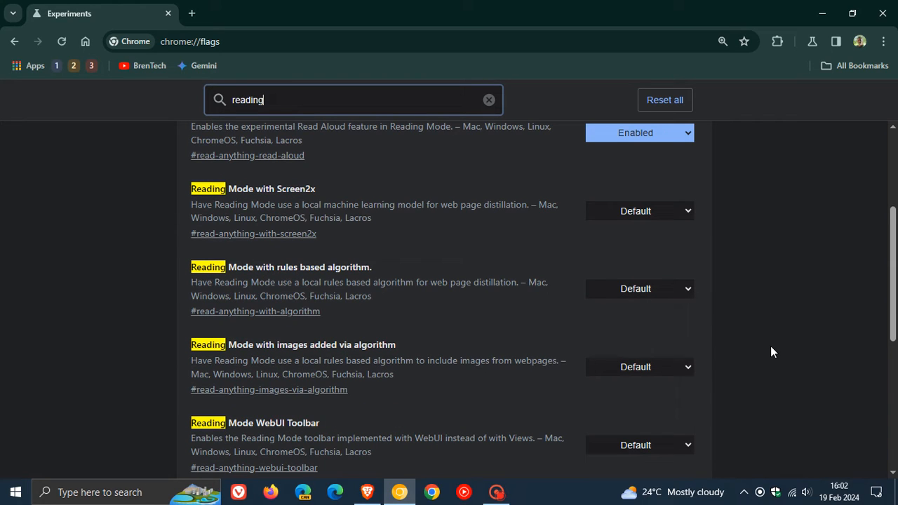
mouse_move(757, 365)
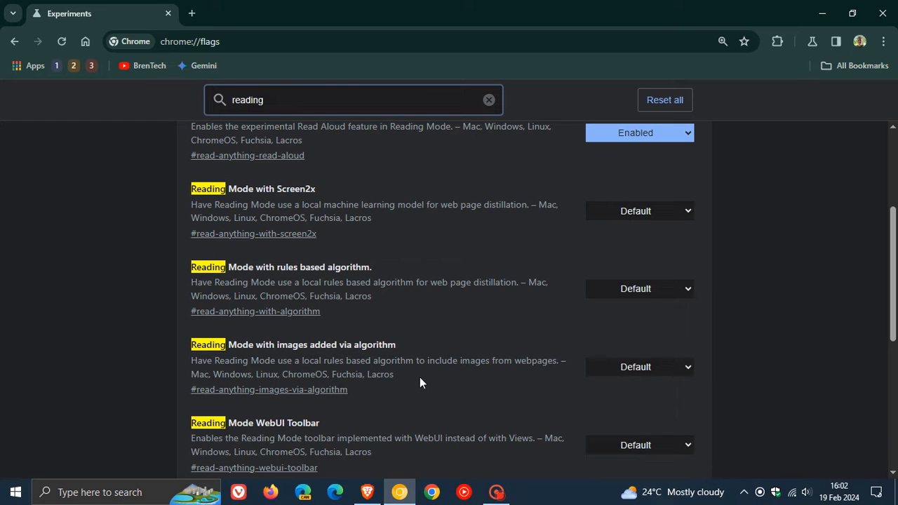
Set Reading Mode with images added via algorithm to Enabled and relaunch the browser.
click(638, 366)
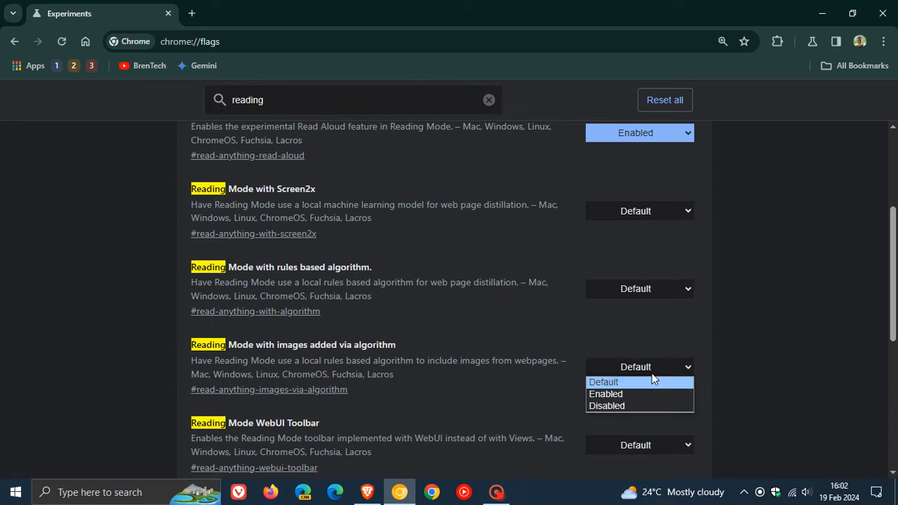
click(606, 393)
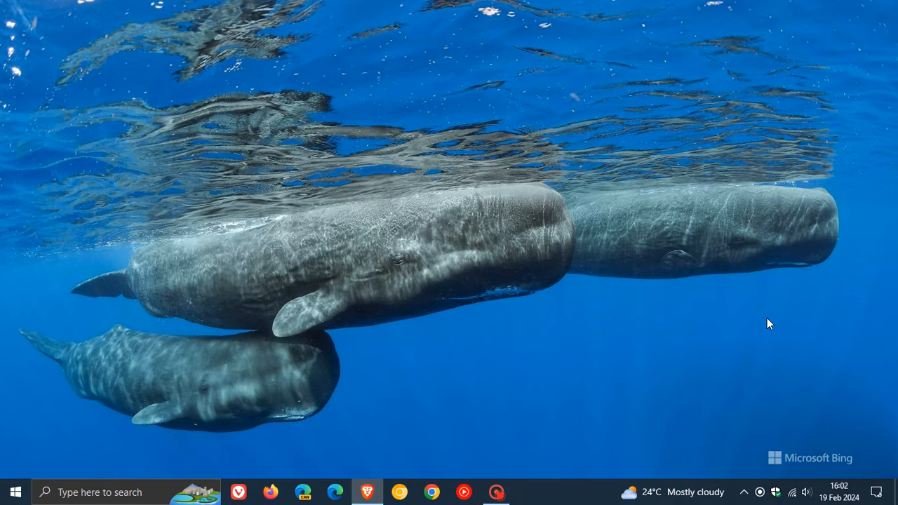
click(431, 491)
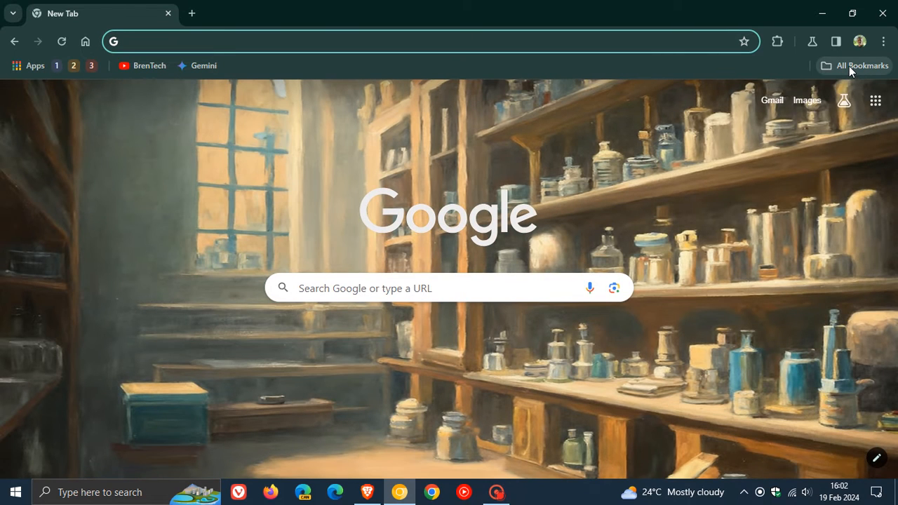
Load the Wikipedia portal page from the All Bookmarks list.
click(853, 66)
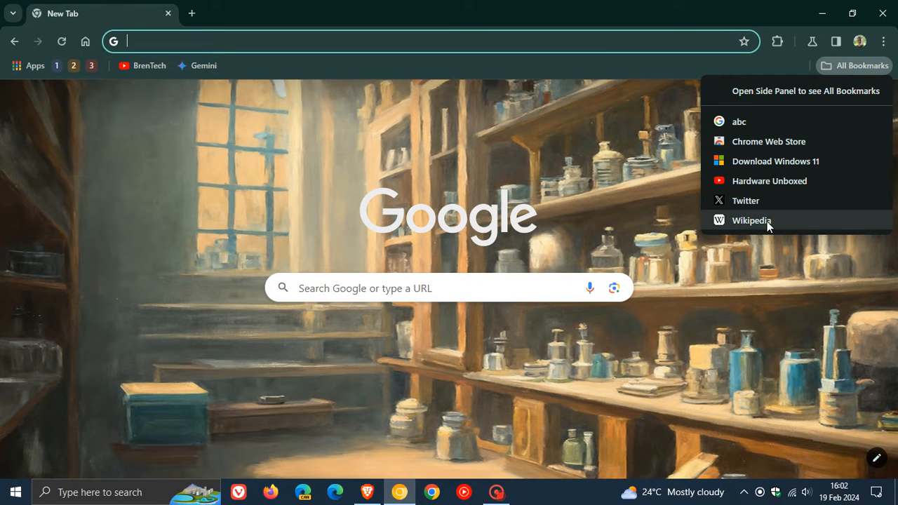
click(751, 220)
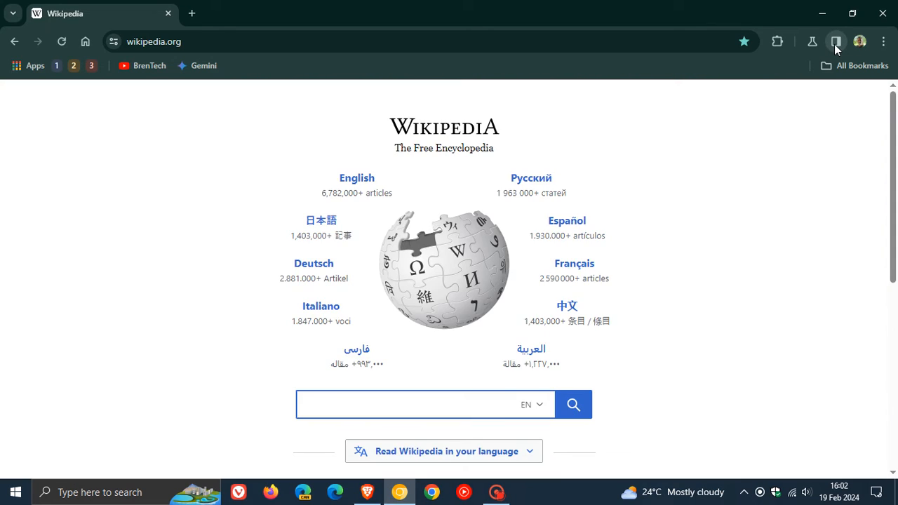
Switch the side panel to Reading mode showing Wikipedia with its globe image, then follow the English link.
click(836, 42)
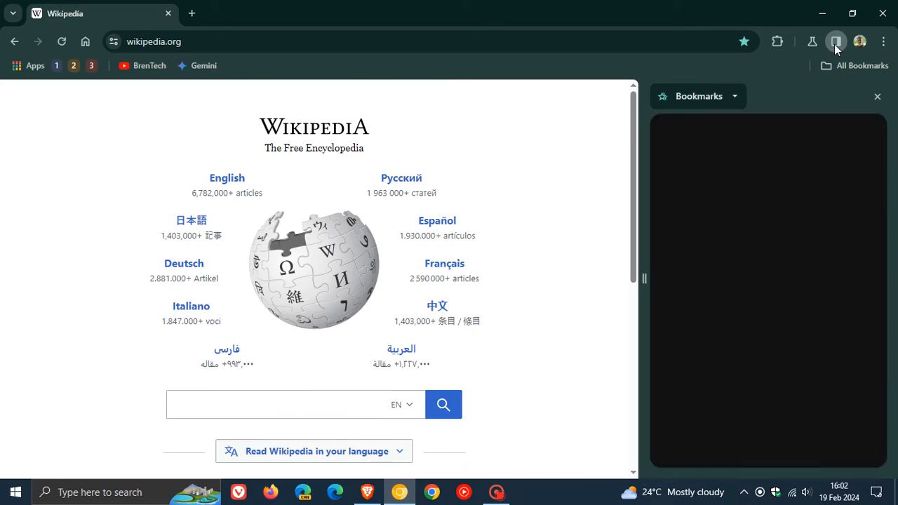
click(733, 95)
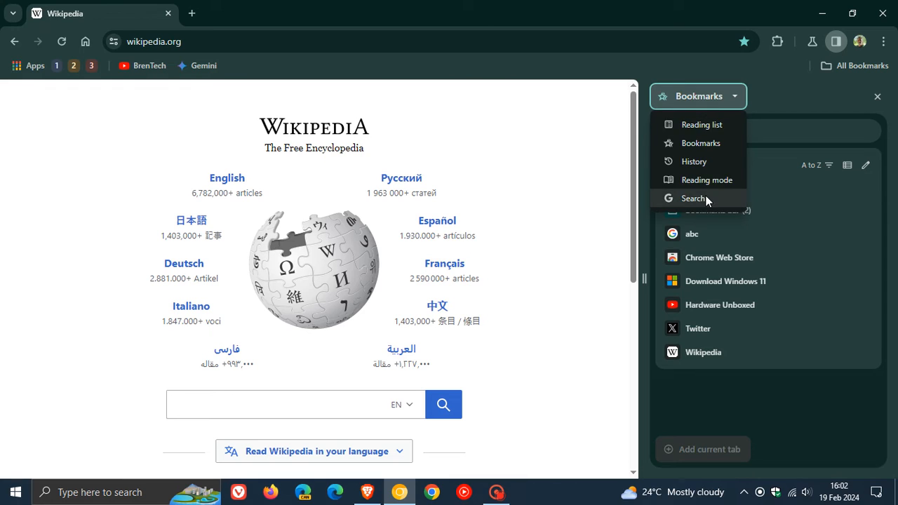
click(707, 179)
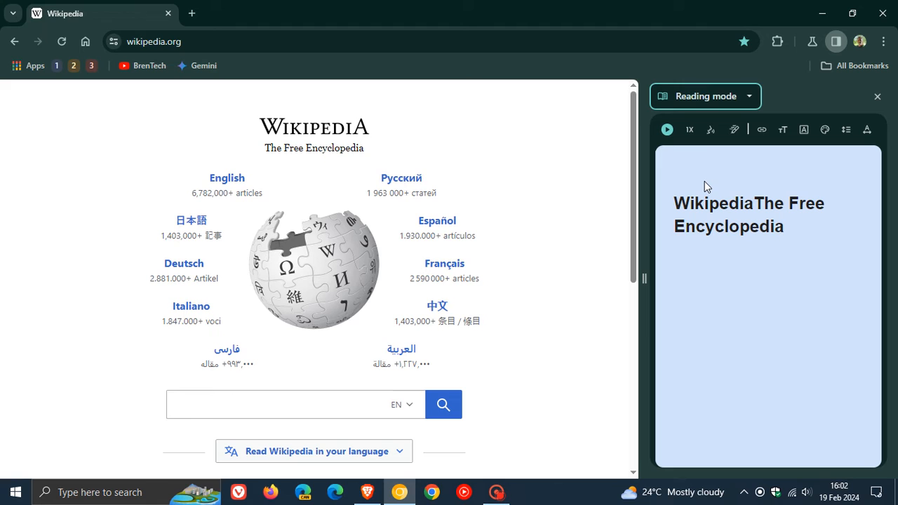
click(227, 176)
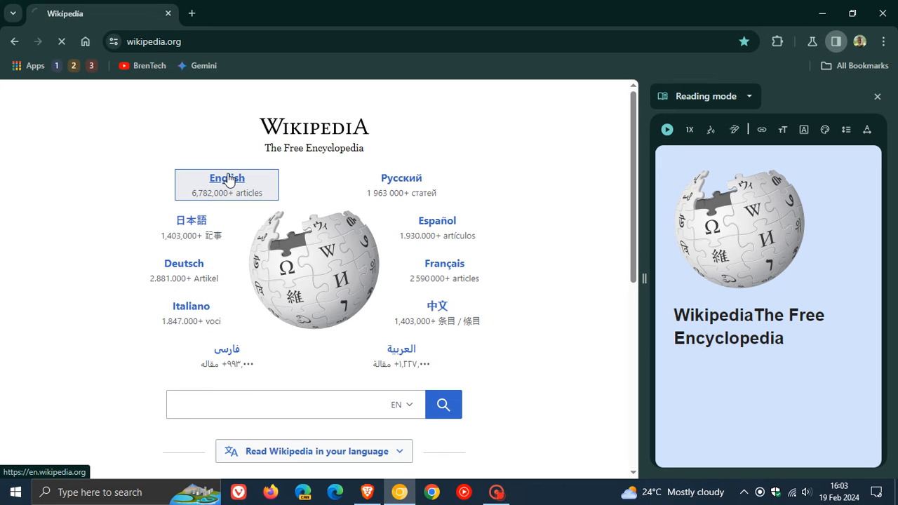
Load en.wikipedia.org's Main Page and scroll the Reading mode panel through its articles and images.
click(227, 177)
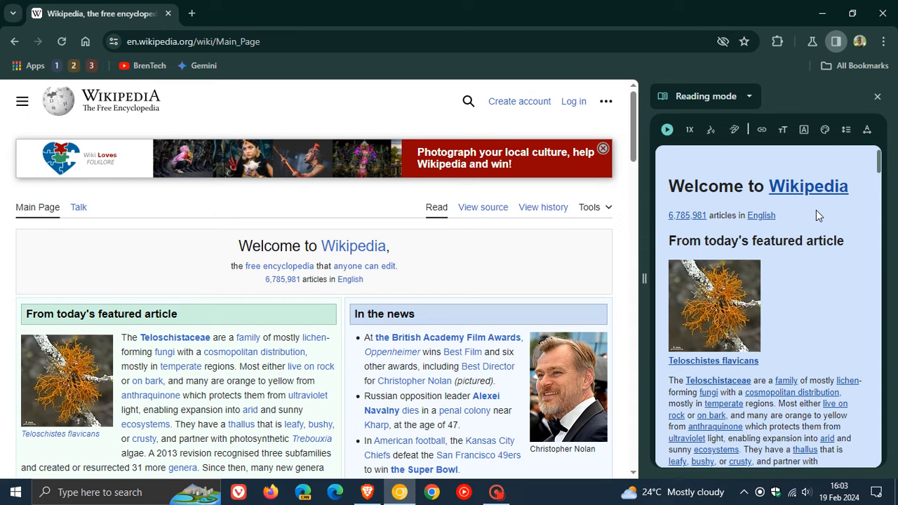
scroll(down, 3)
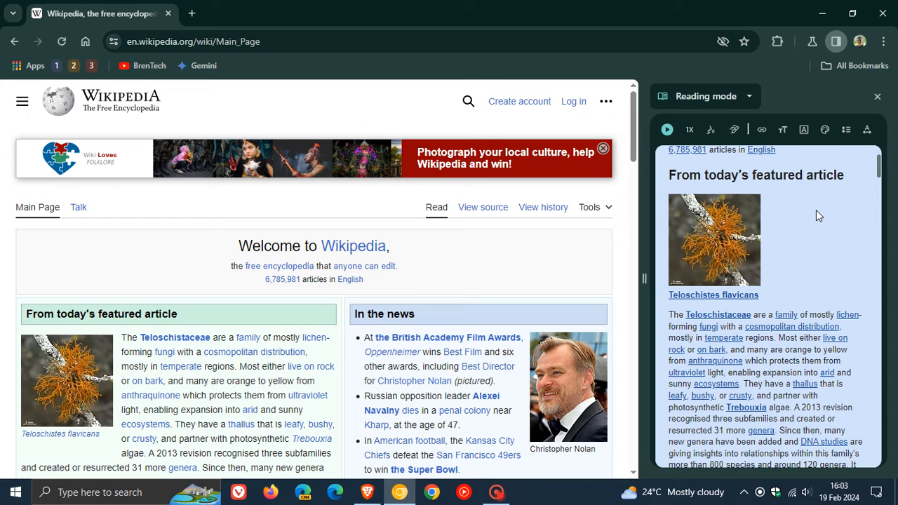
scroll(down, 3)
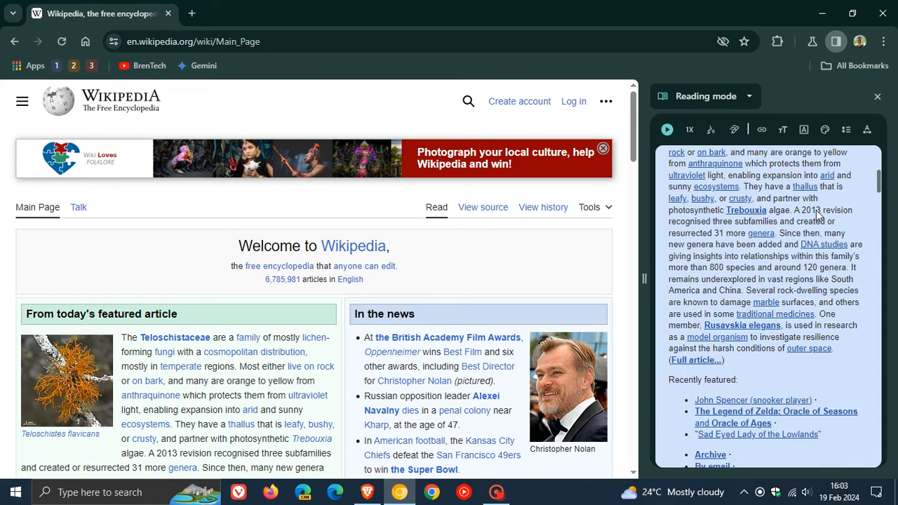
scroll(down, 3)
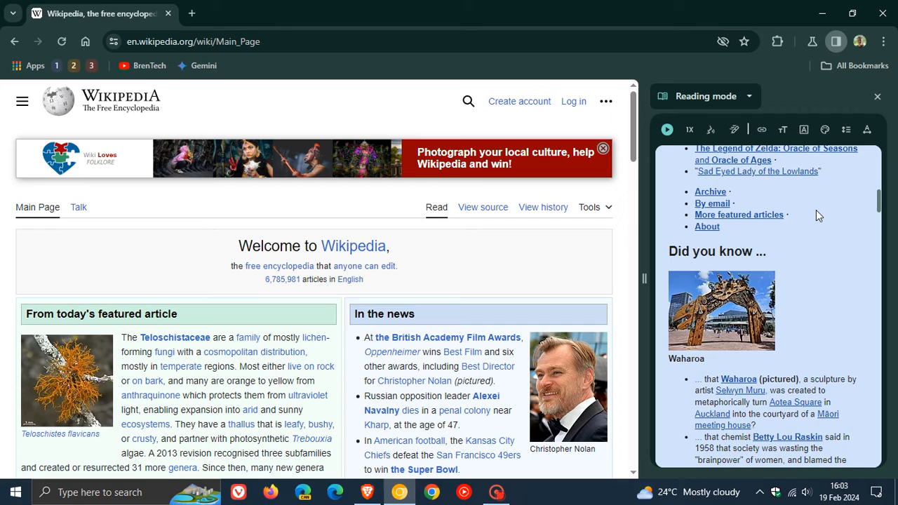
scroll(down, 3)
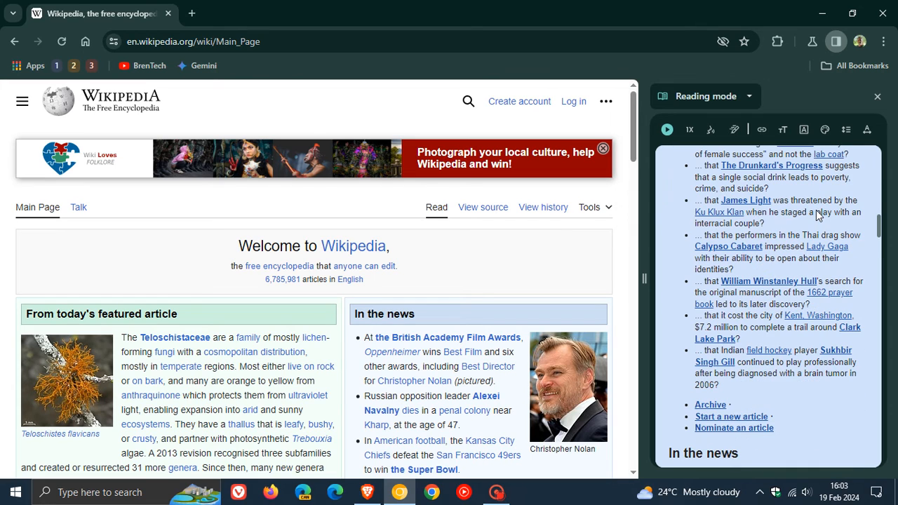
scroll(down, 3)
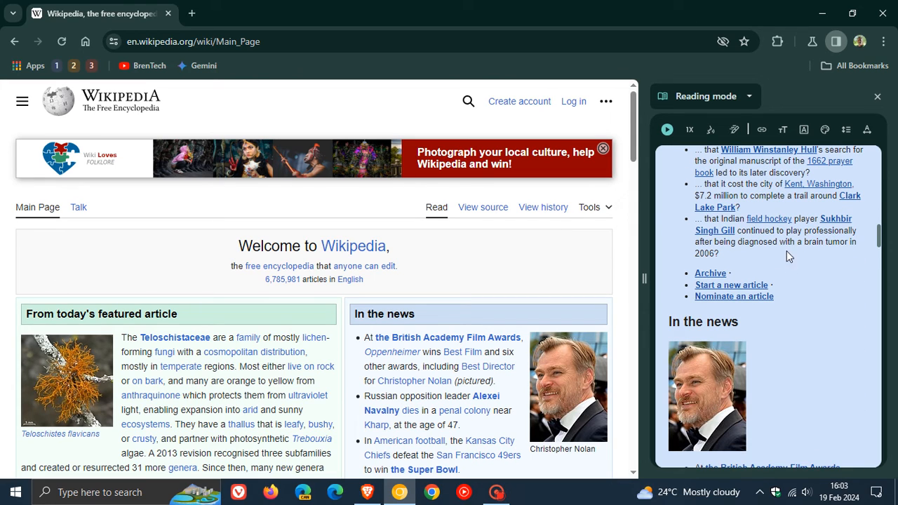
mouse_move(810, 270)
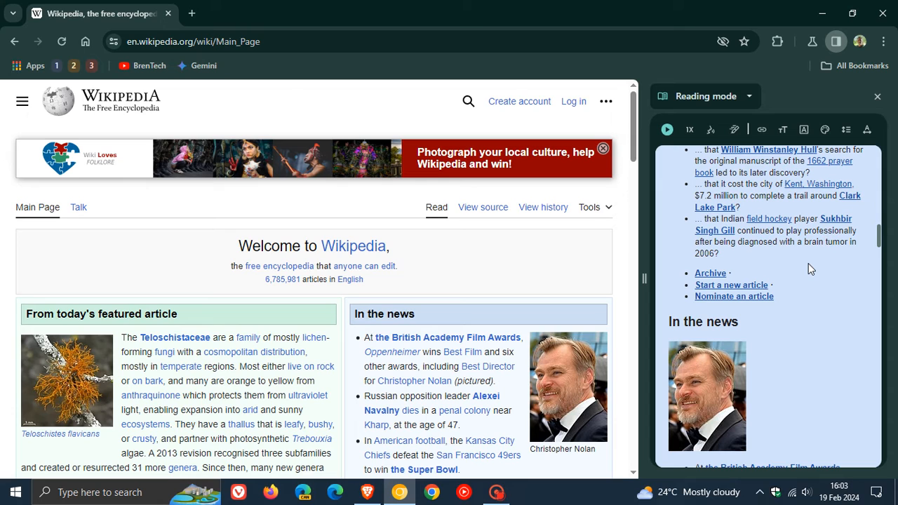
scroll(down, 3)
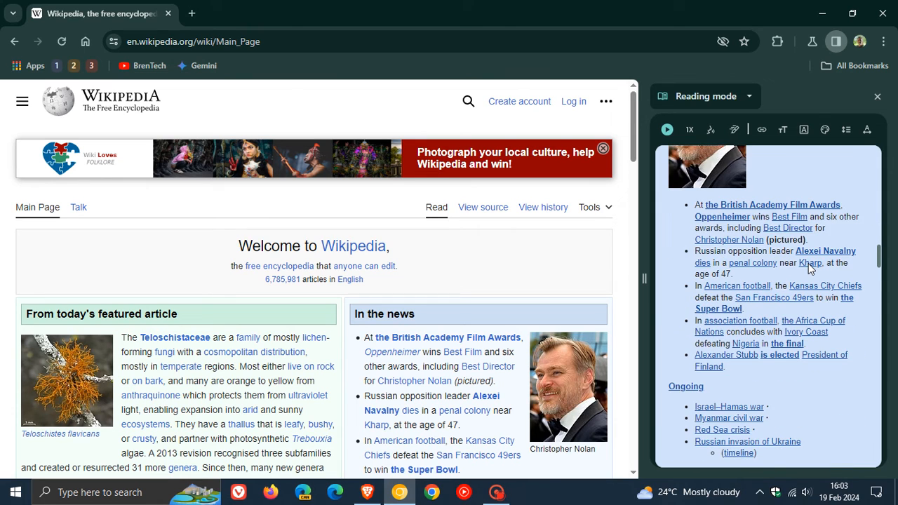
scroll(down, 3)
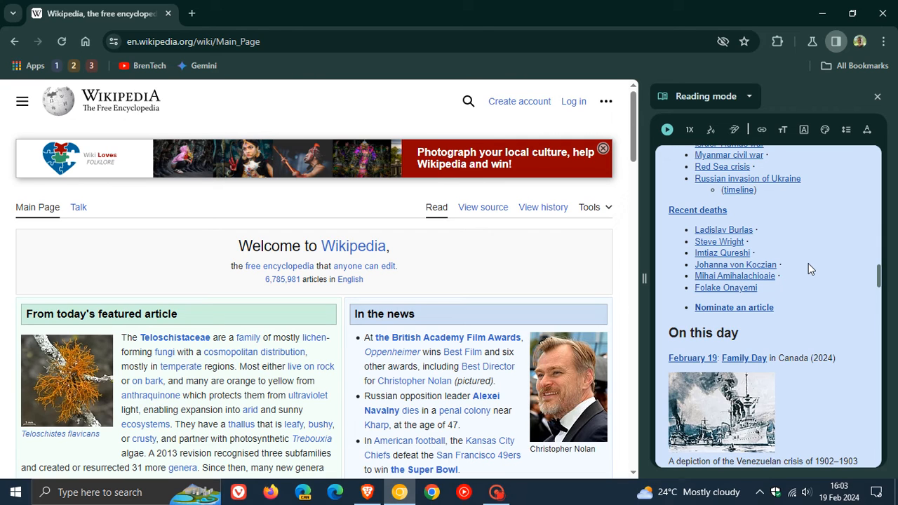
scroll(down, 3)
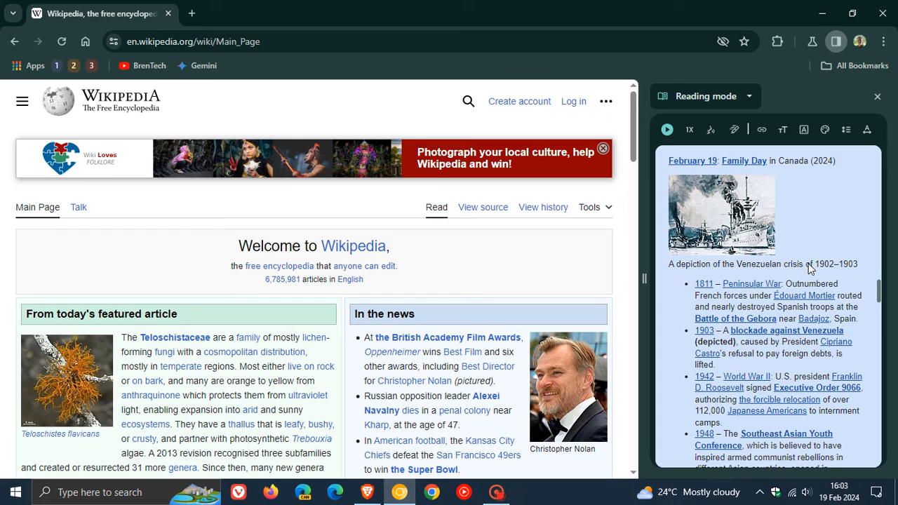
scroll(down, 3)
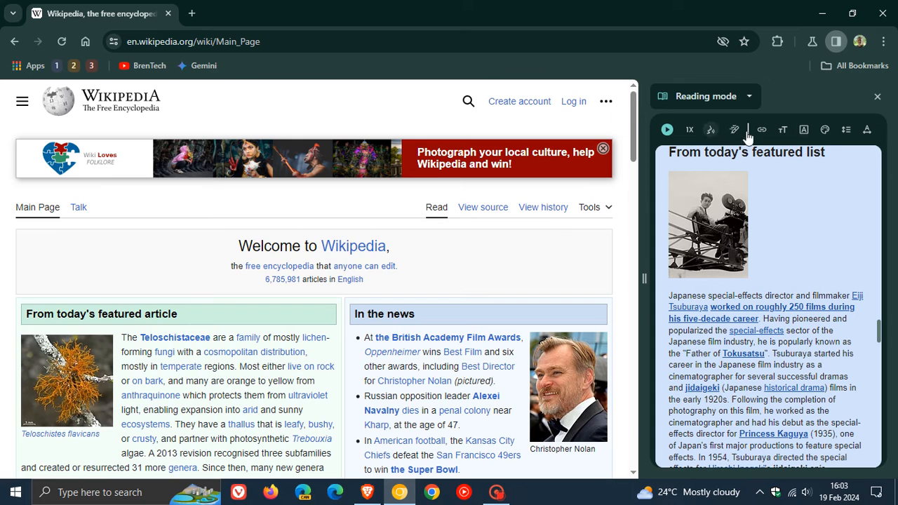
mouse_move(785, 224)
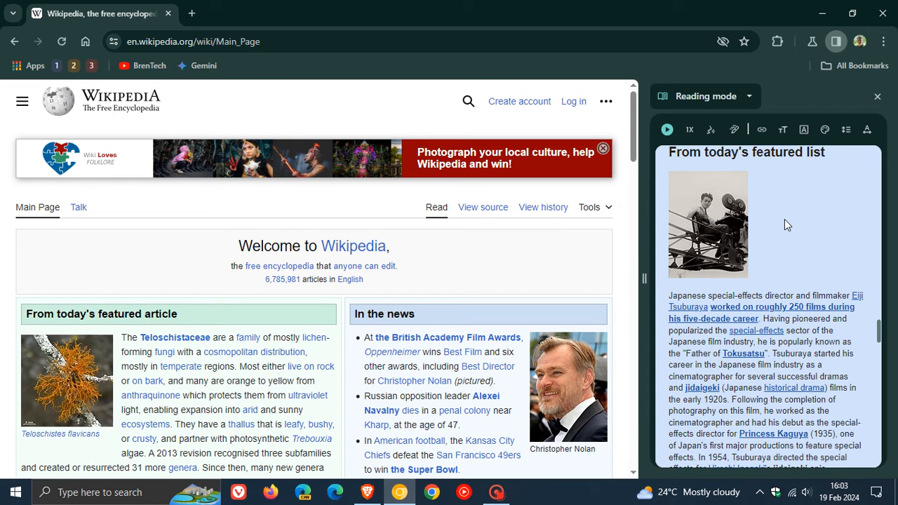
scroll(down, 3)
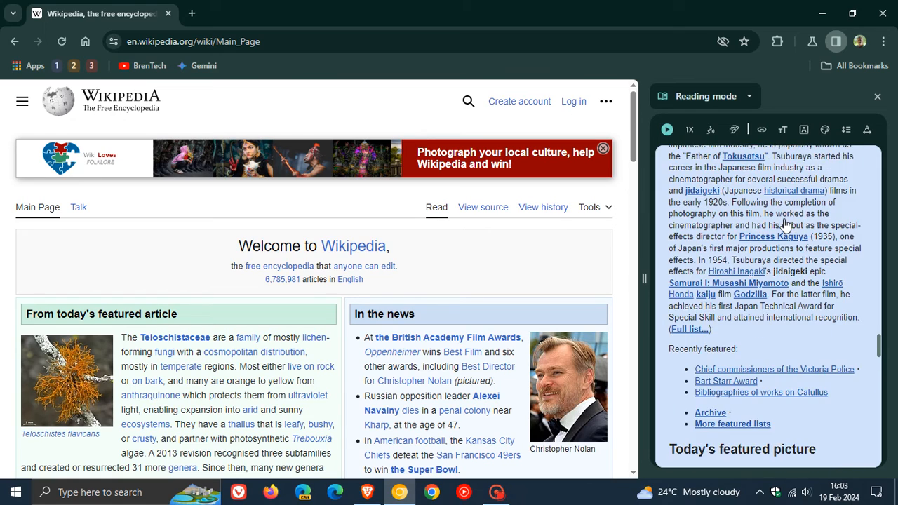
scroll(down, 3)
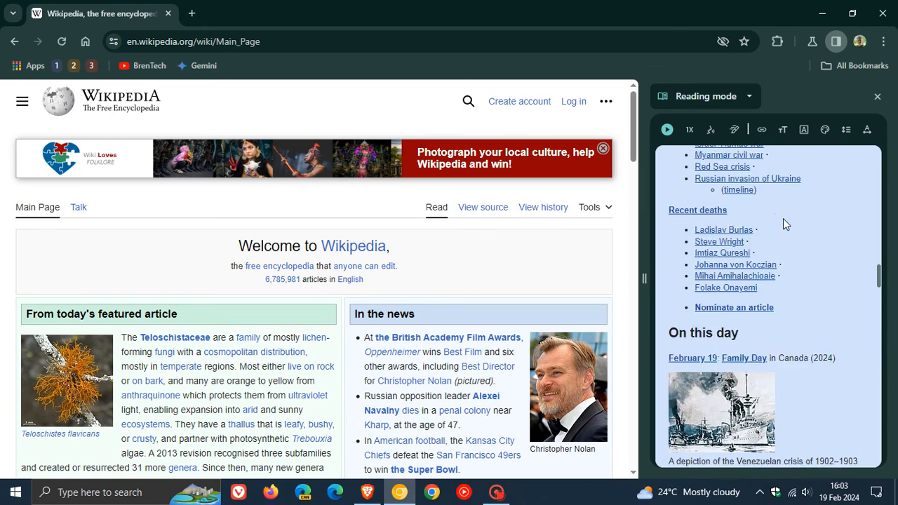
scroll(down, 3)
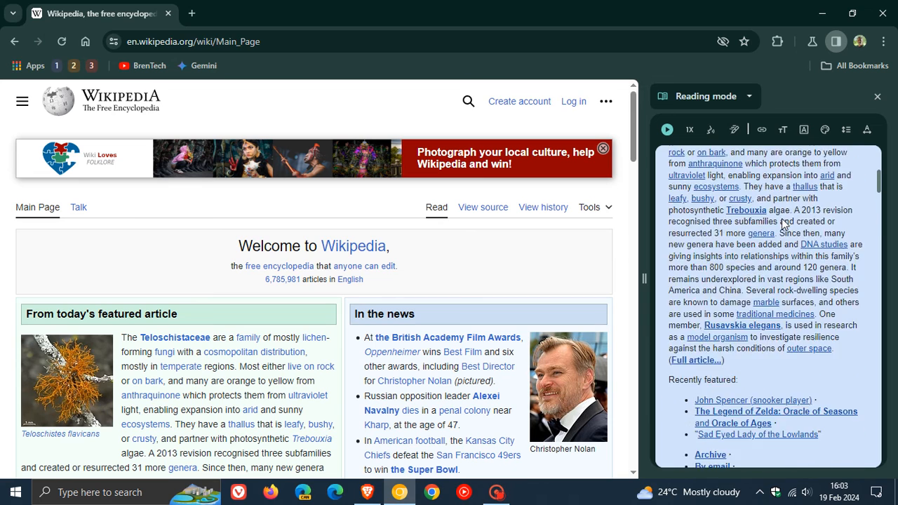
scroll(up, 3)
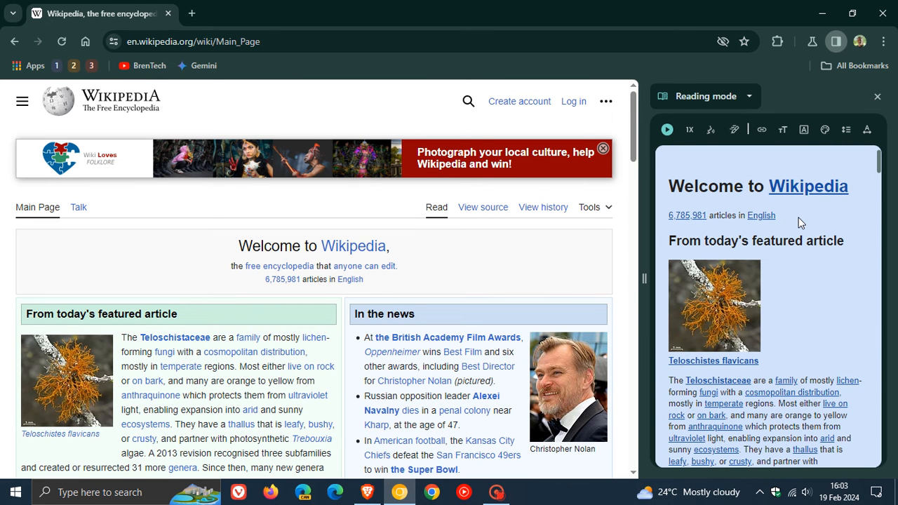
mouse_move(819, 223)
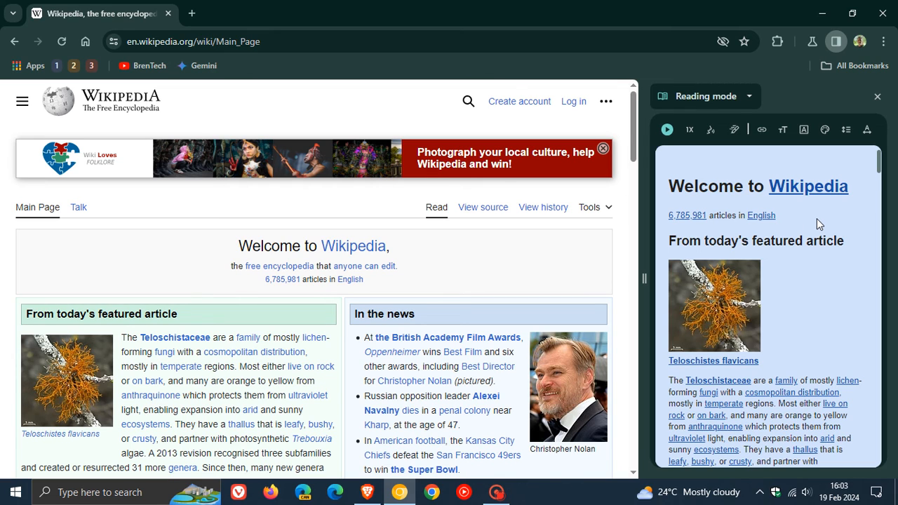
mouse_move(554, 176)
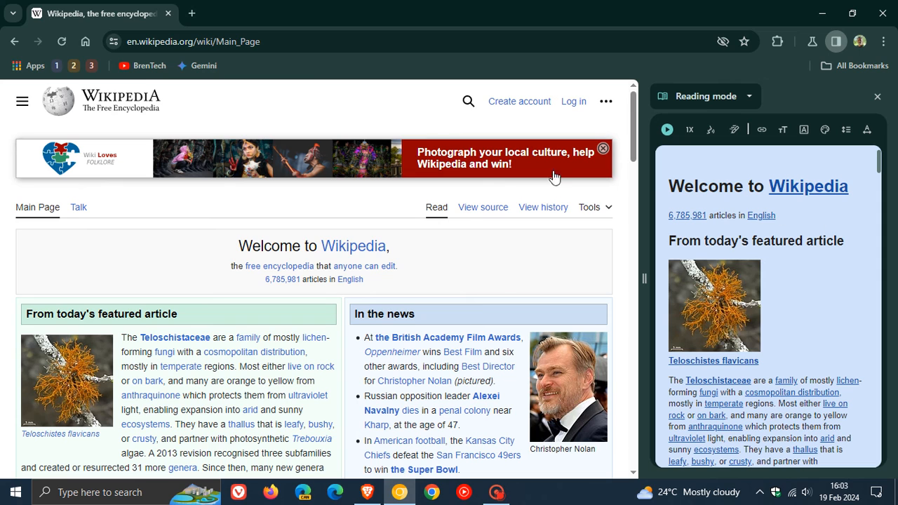